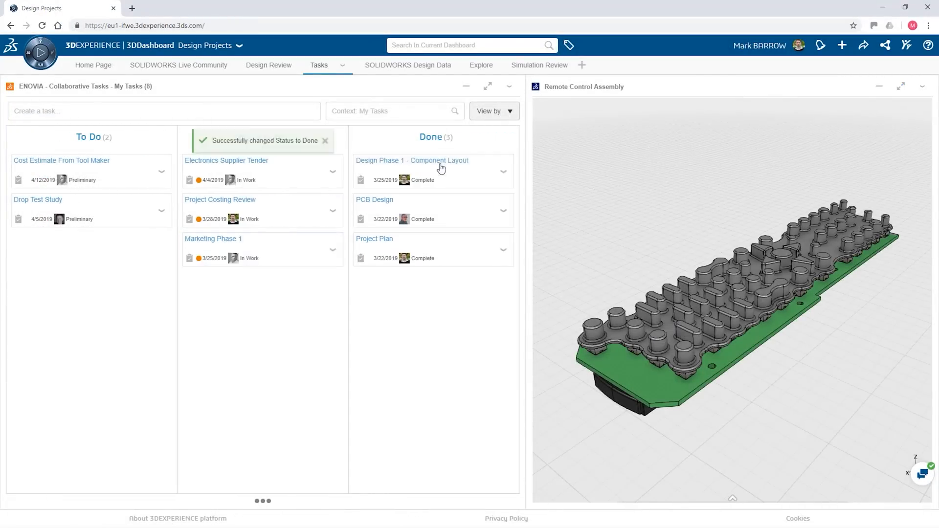
Show the MOTO KNEE Design Review tab, scrolling past 'Design Phase 2 - Top and Bottom Cover'.
text(Design Phase 2 - Top and Bottom Cover)
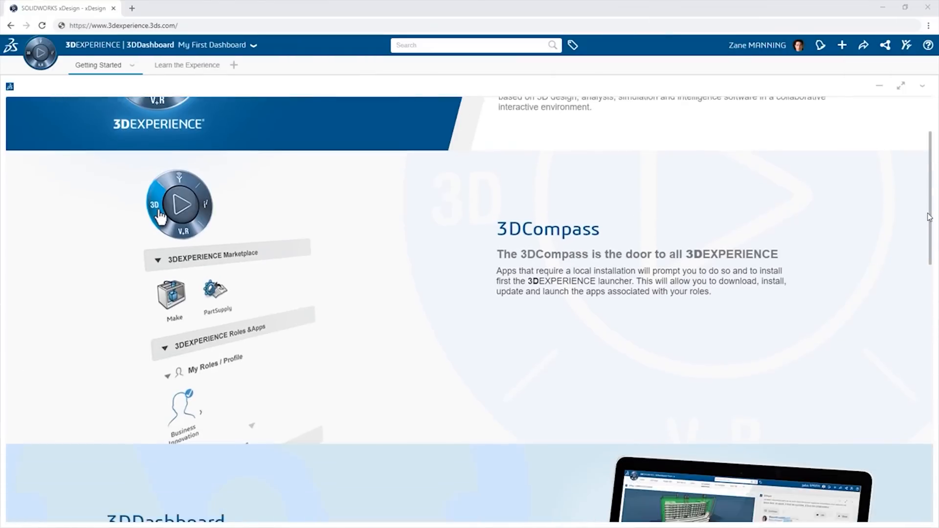
scroll(down, 3)
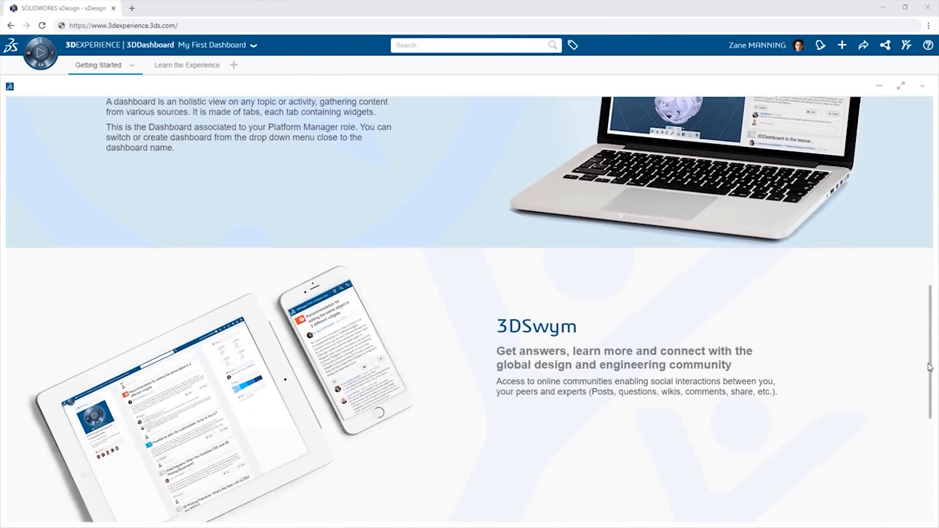
scroll(down, 3)
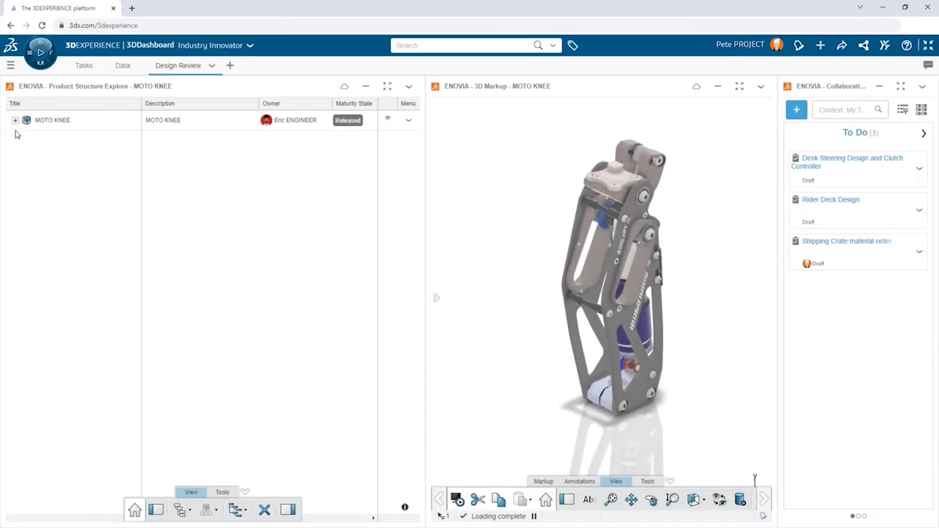
Leave the Design Review tab and scroll the One Platform, Endless Possibilities overview.
click(14, 120)
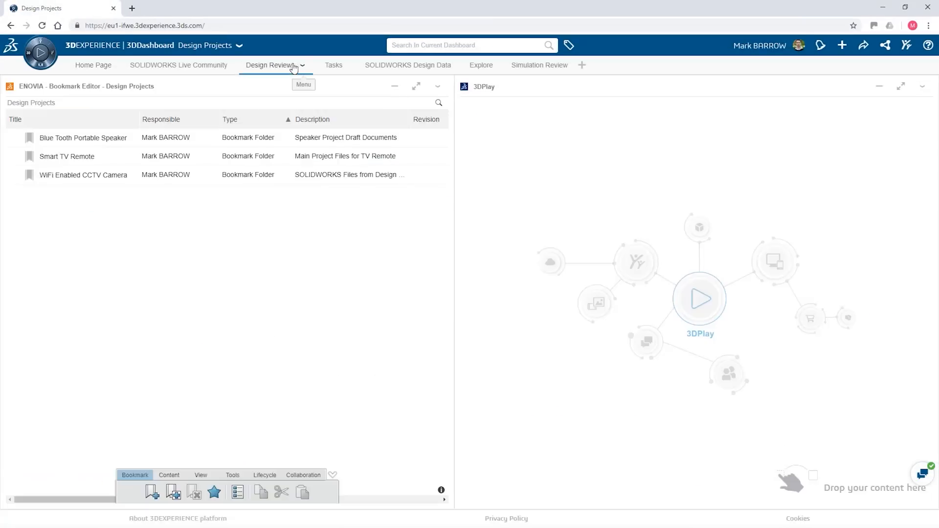
double_click(66, 157)
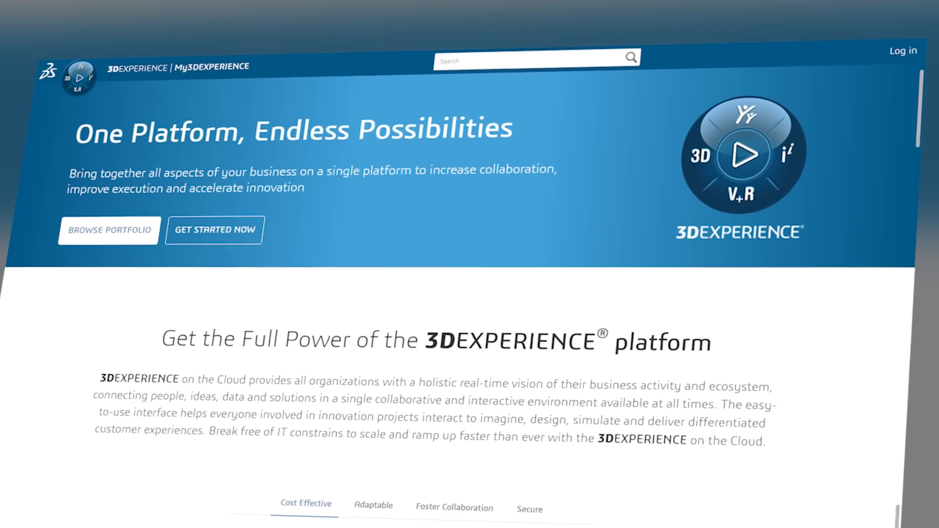
scroll(down, 3)
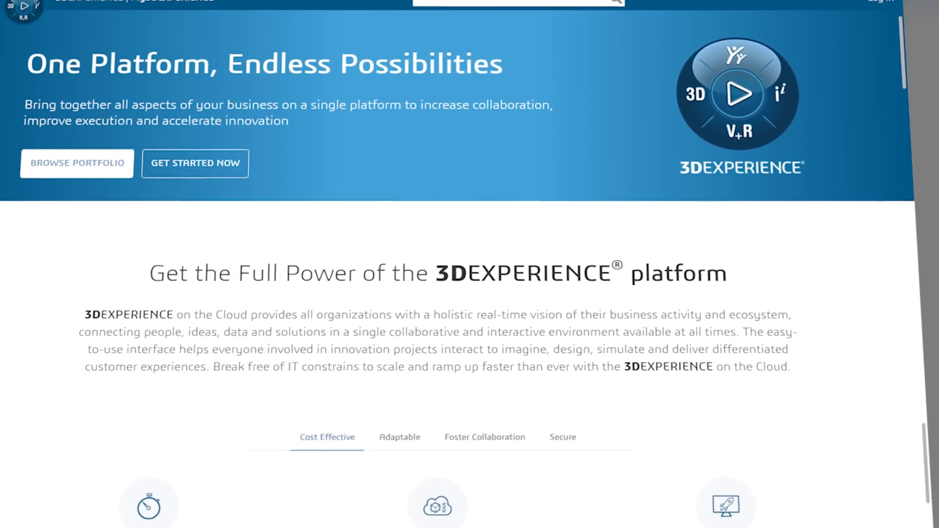
scroll(down, 3)
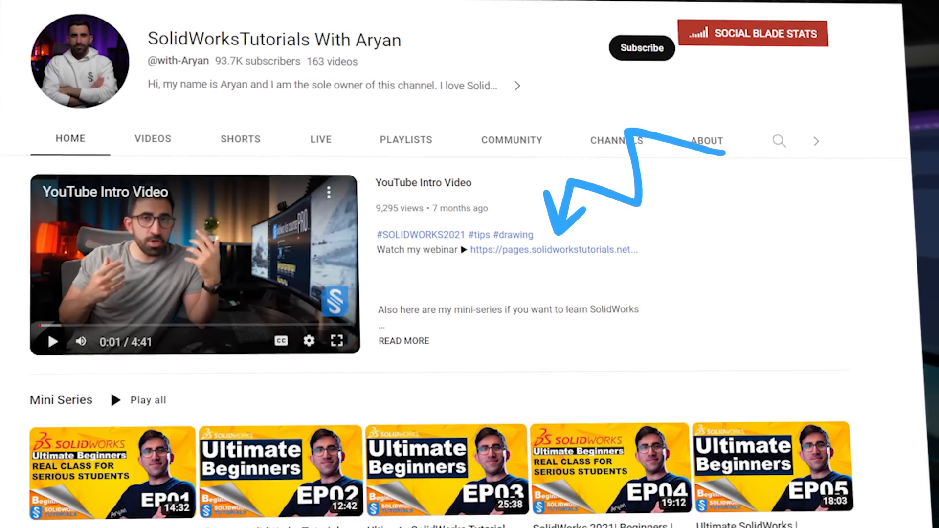
Open the webinar sign-up page and scroll past the Trustpilot reviews to the free mini-course offer.
click(552, 250)
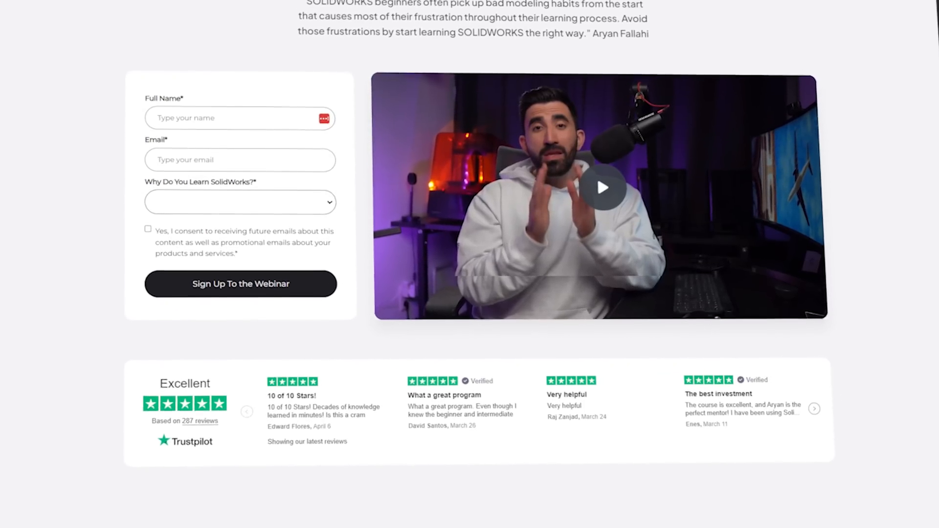
scroll(down, 3)
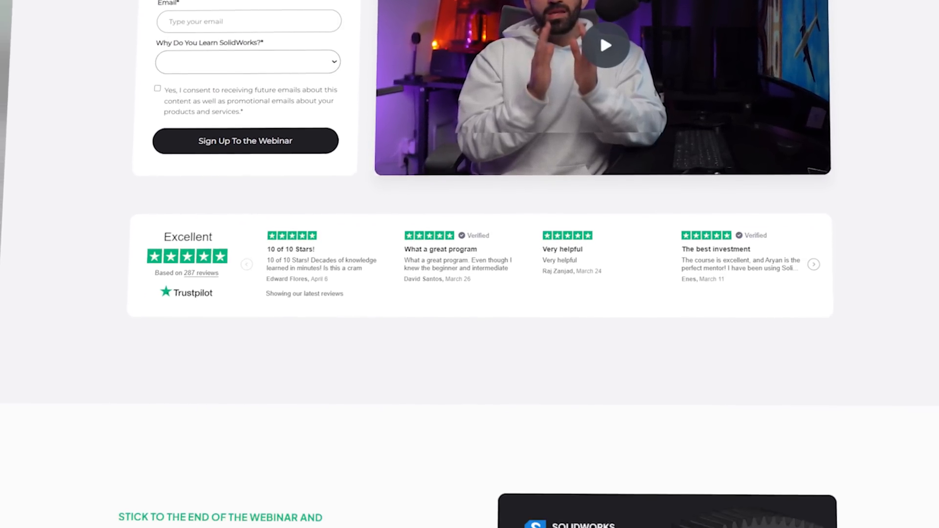
scroll(down, 3)
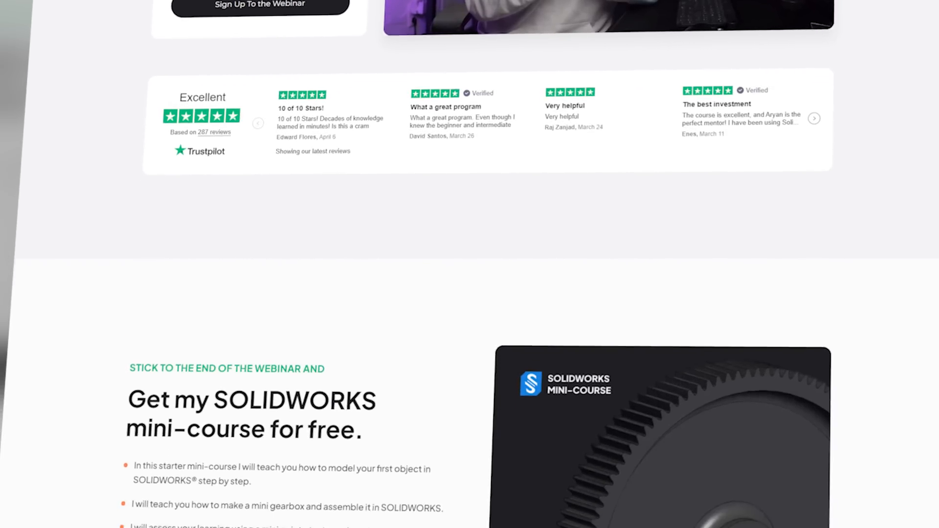